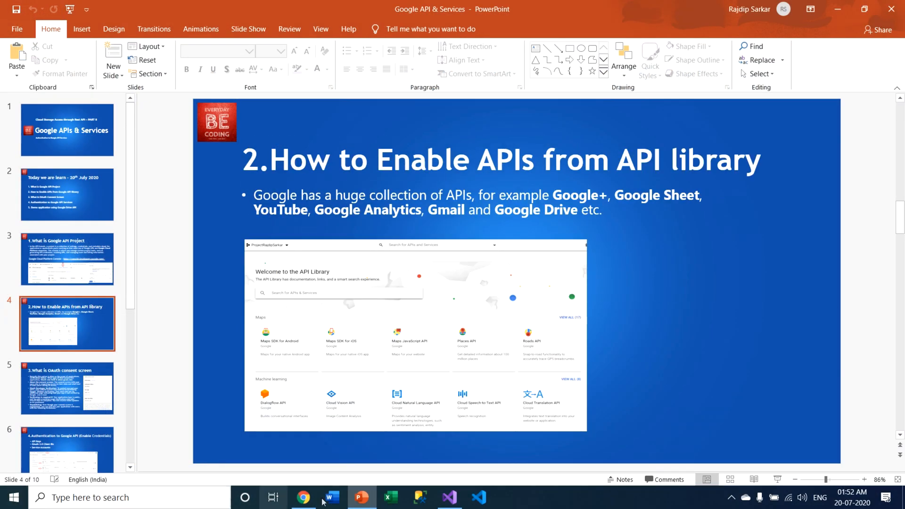
Switch from PowerPoint to the Chrome window showing the NewProject APIs & Services dashboard.
click(302, 497)
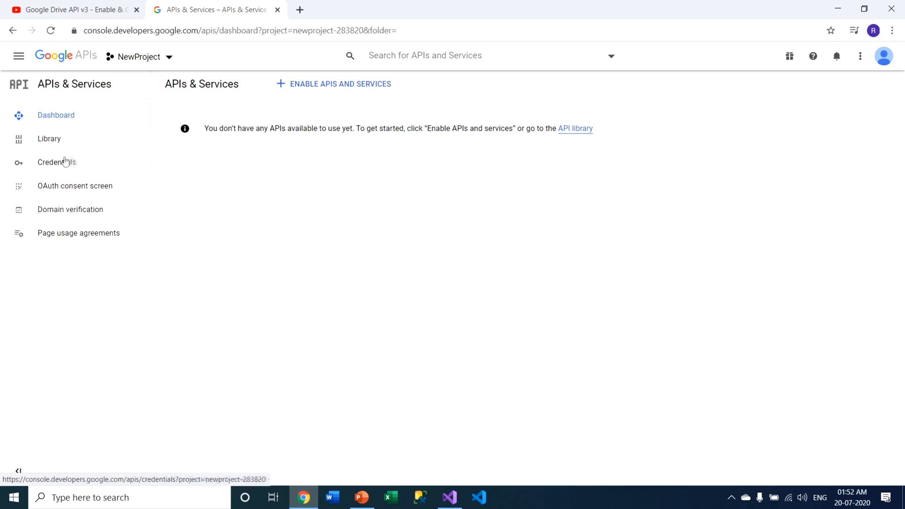
Open the API Library for NewProject and scroll down to the G Suite APIs.
click(49, 138)
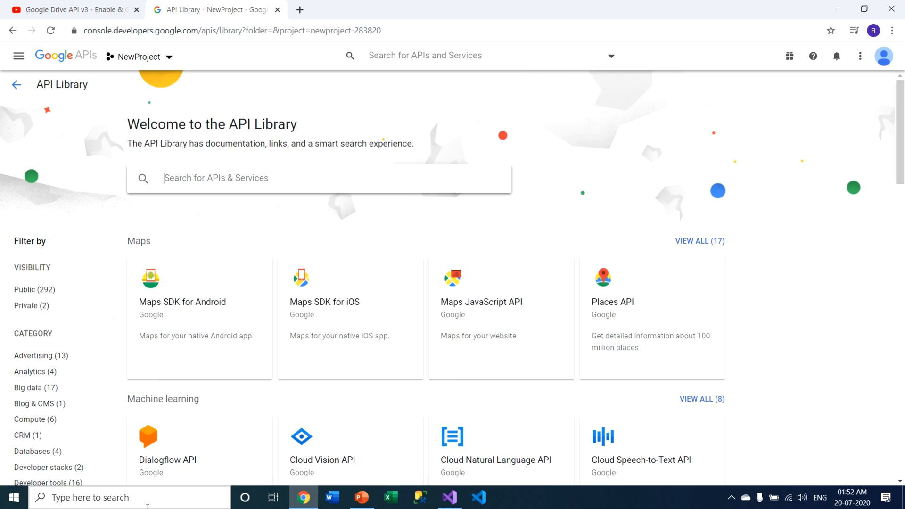
scroll(down, 3)
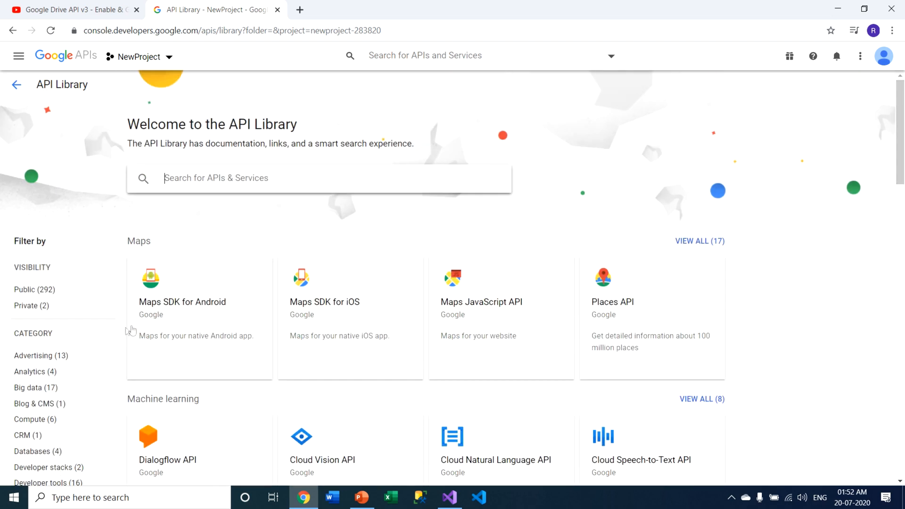
scroll(down, 3)
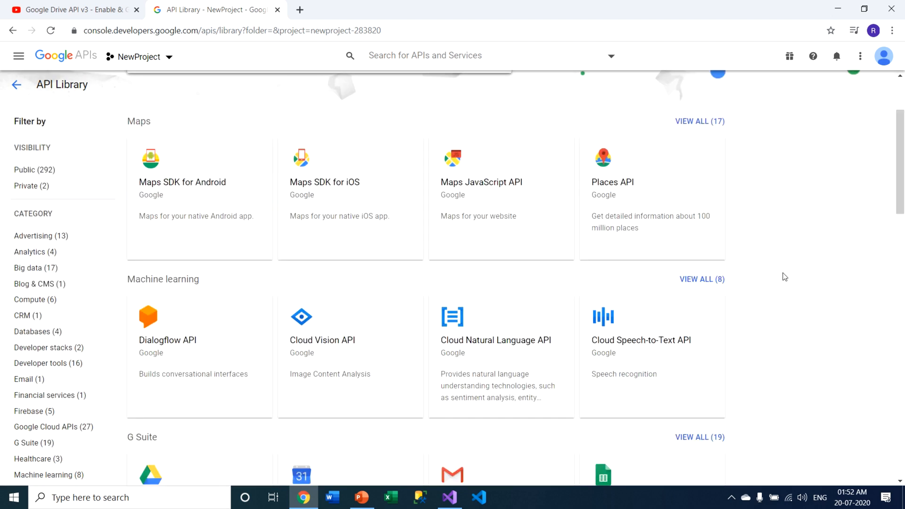
scroll(down, 3)
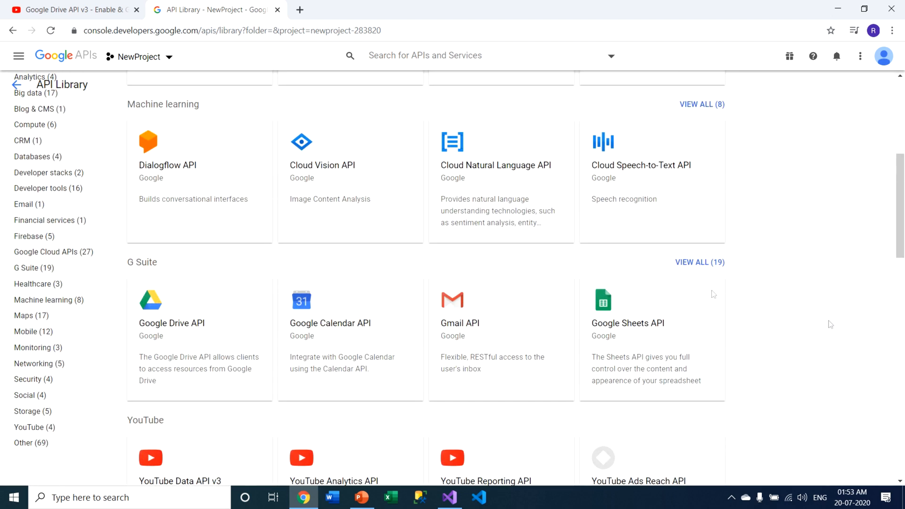
mouse_move(472, 338)
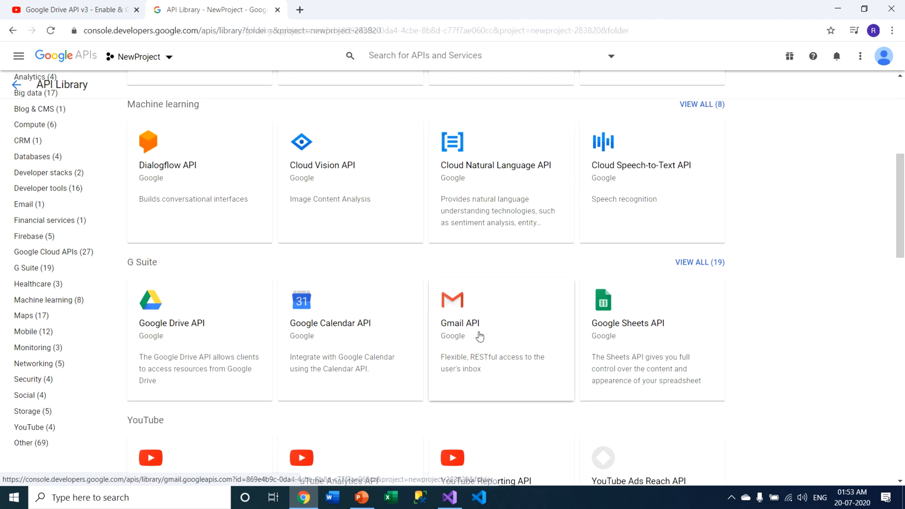
Open the Gmail API details page and enable it for NewProject.
click(460, 324)
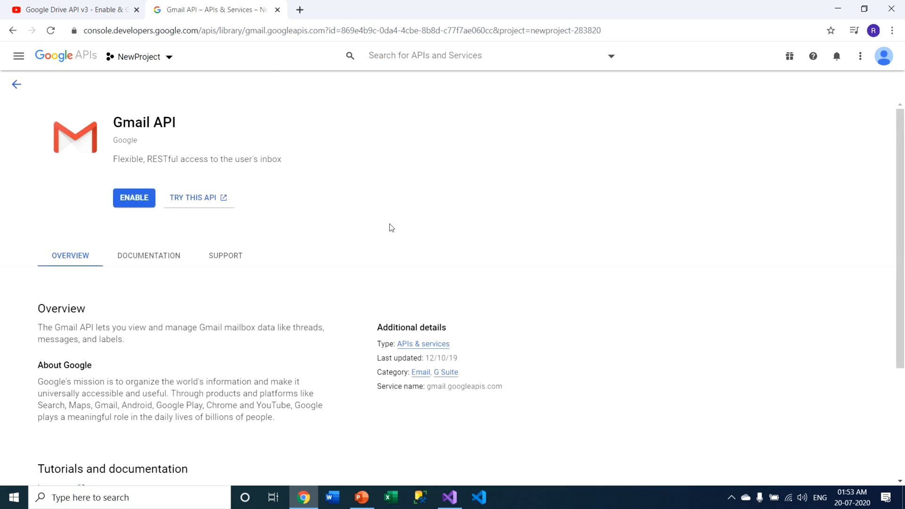
click(134, 198)
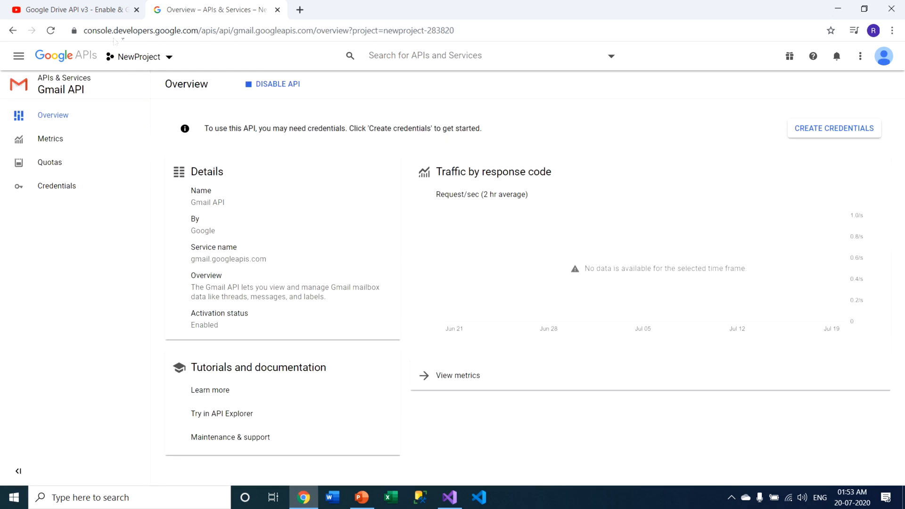
mouse_move(170, 88)
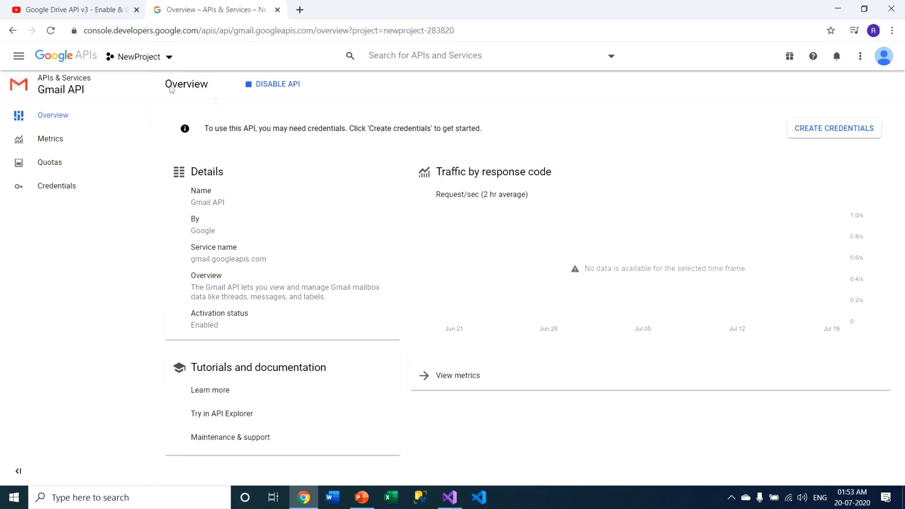
mouse_move(278, 85)
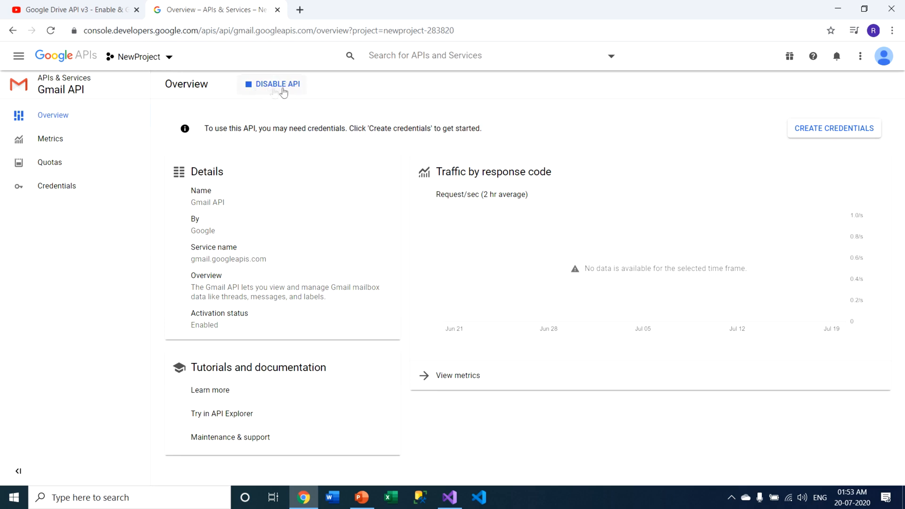
mouse_move(286, 95)
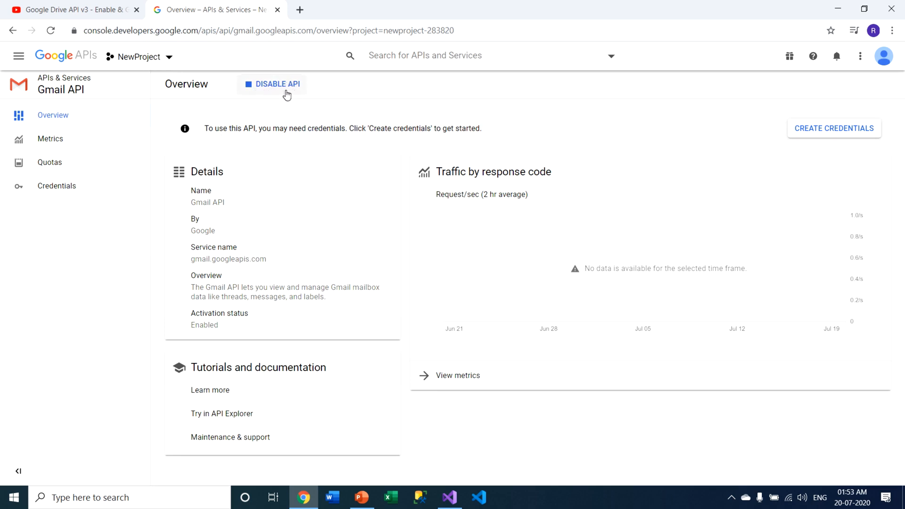
mouse_move(142, 49)
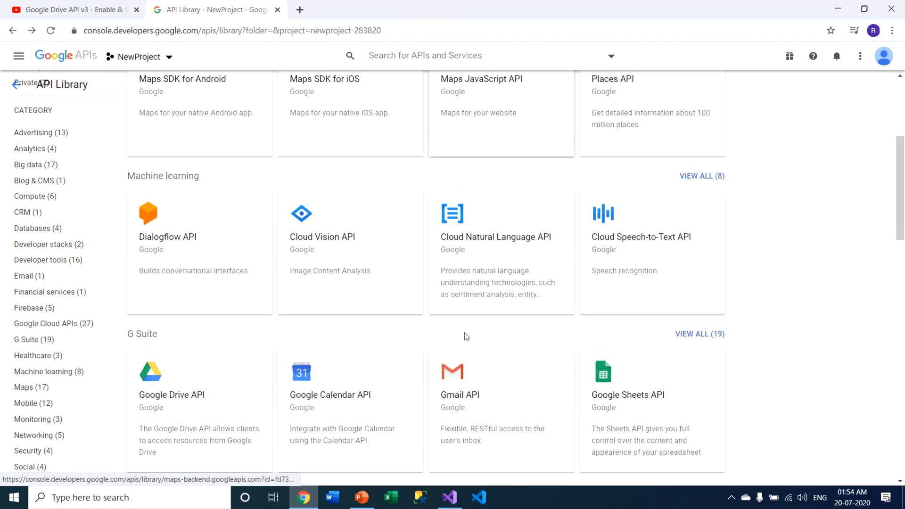
Open the Google Drive API details page, then return to the PowerPoint slide.
scroll(down, 3)
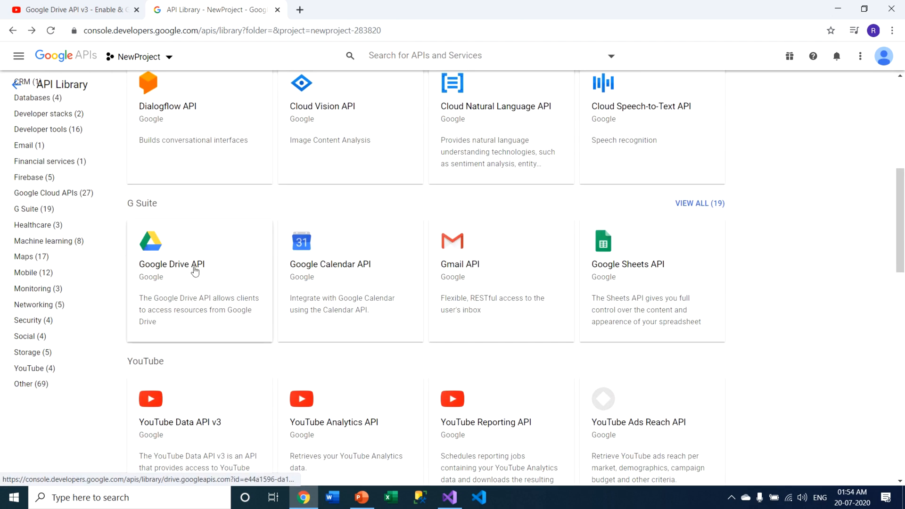
click(171, 264)
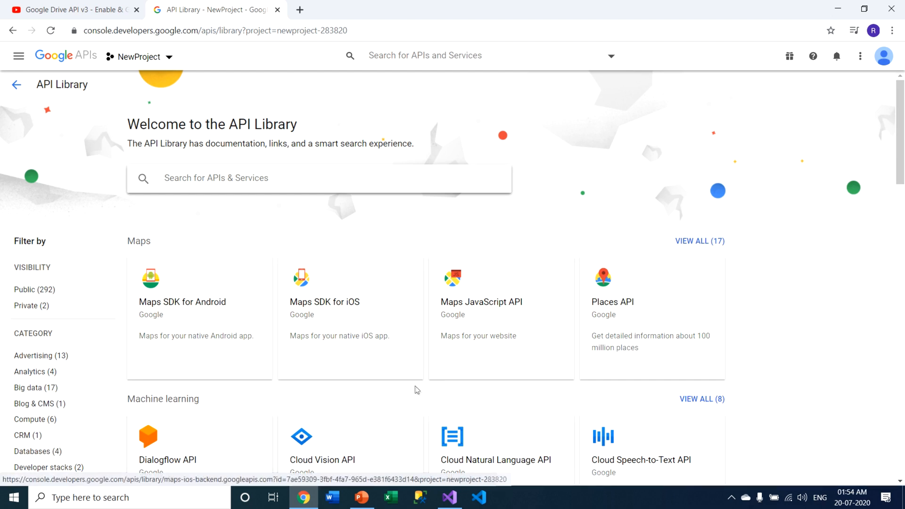
click(361, 497)
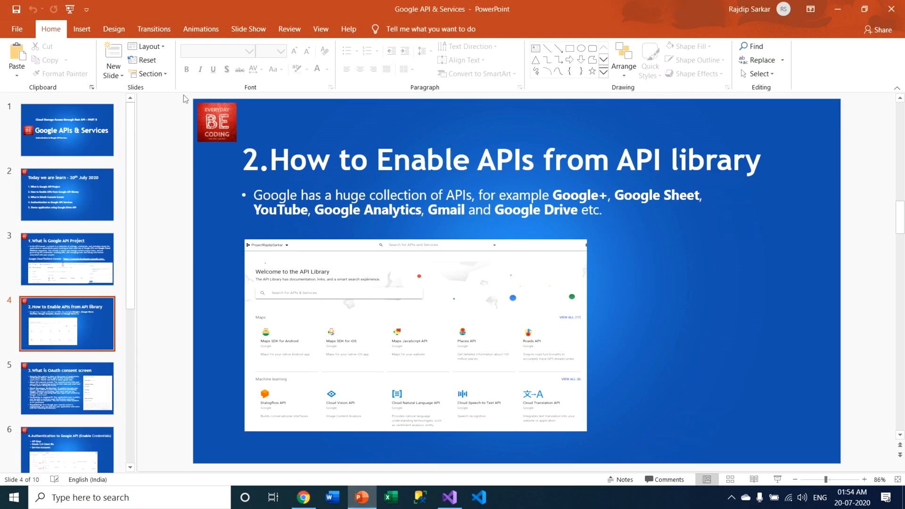